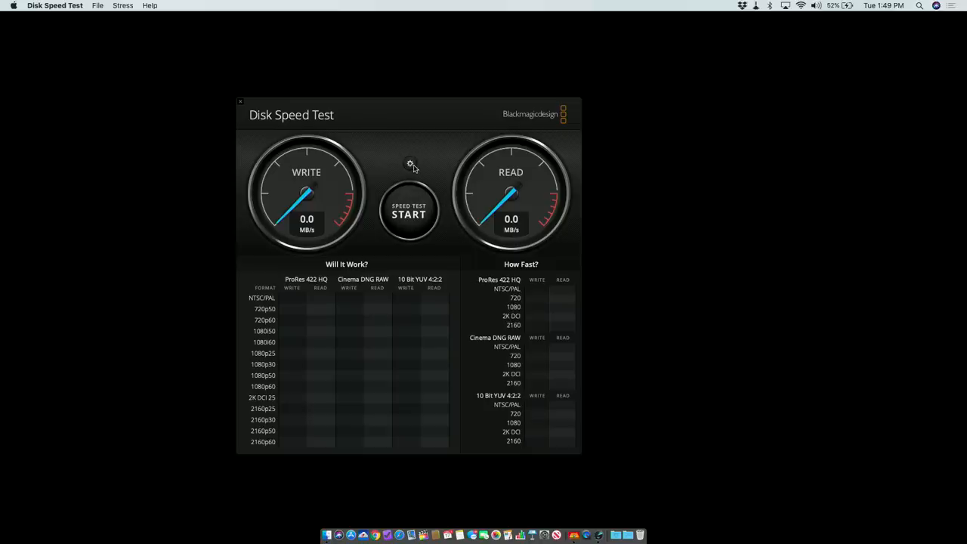
- Set NEO Storage as the target drive from the settings gear menu
click(409, 163)
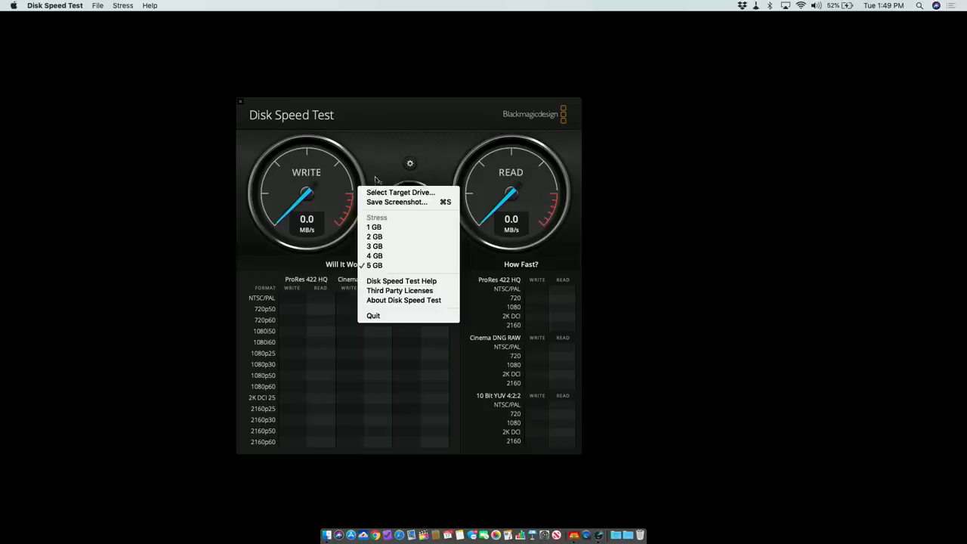
mouse_move(400, 192)
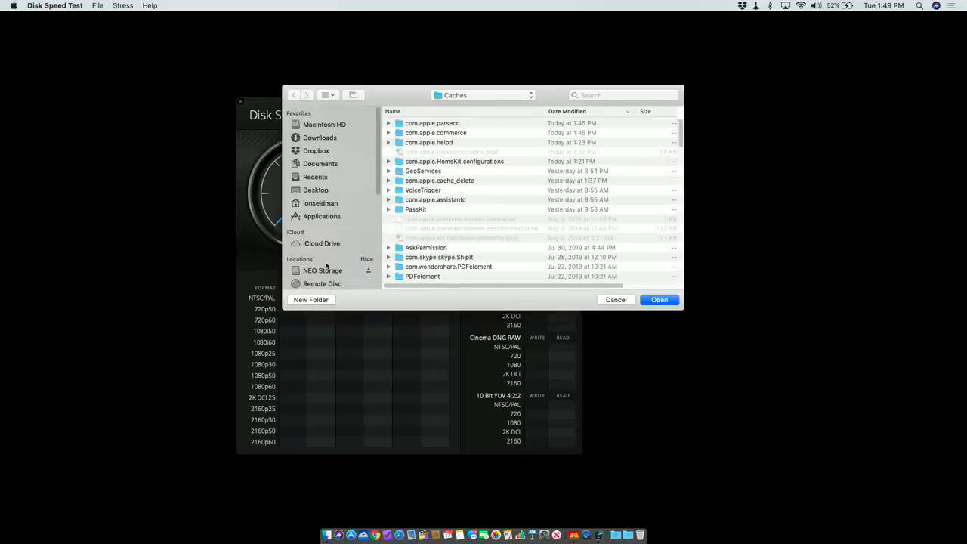
click(323, 270)
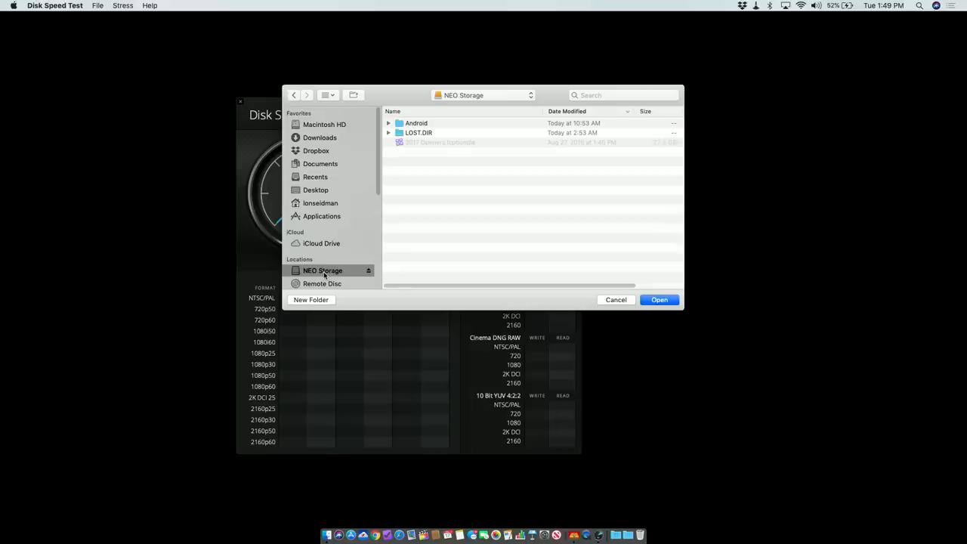
mouse_move(574, 298)
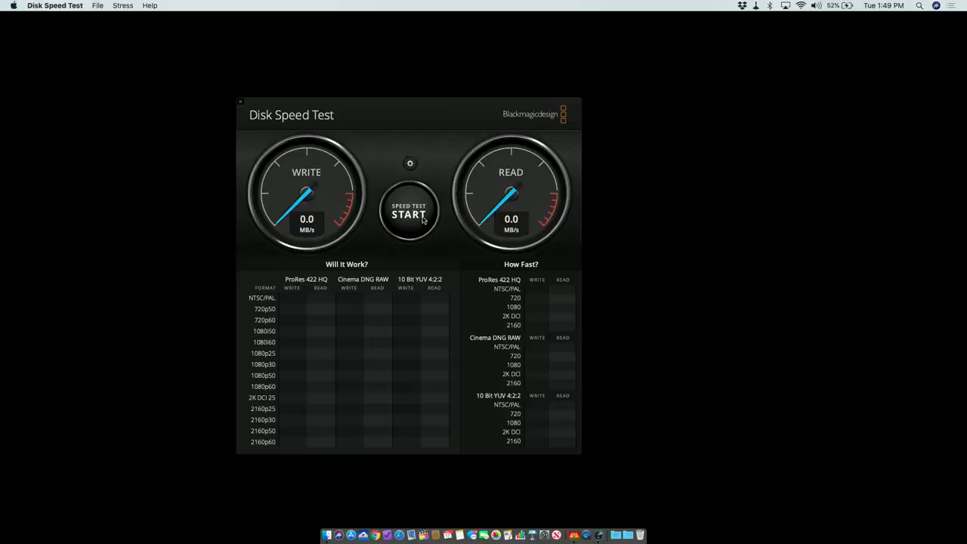
- Run the speed test on NEO Storage, reaching about 335 MB/s write and 413 MB/s read
click(409, 213)
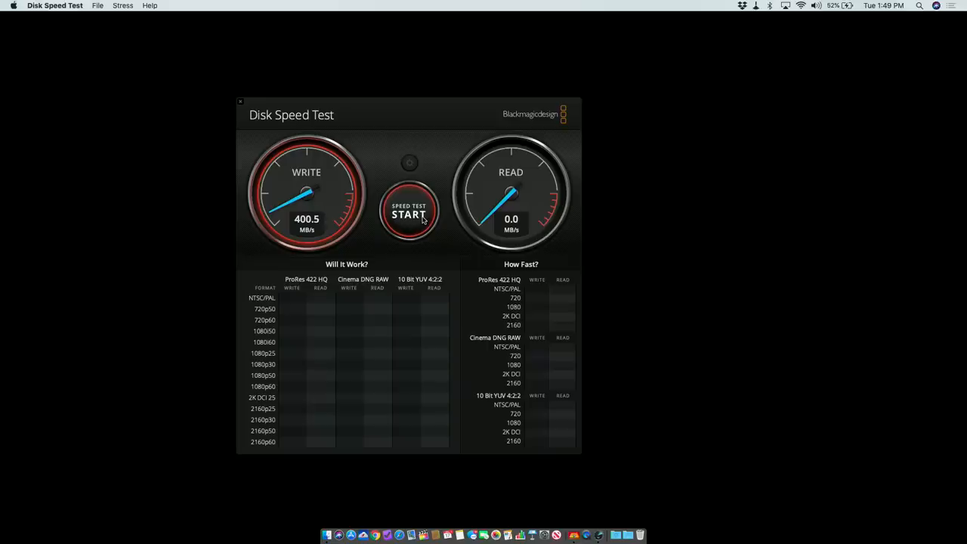
click(407, 214)
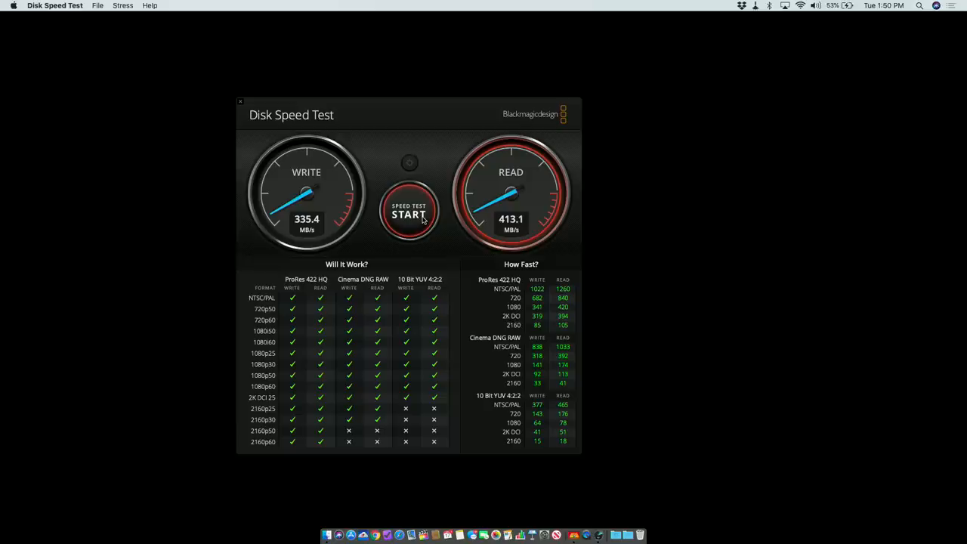
click(408, 214)
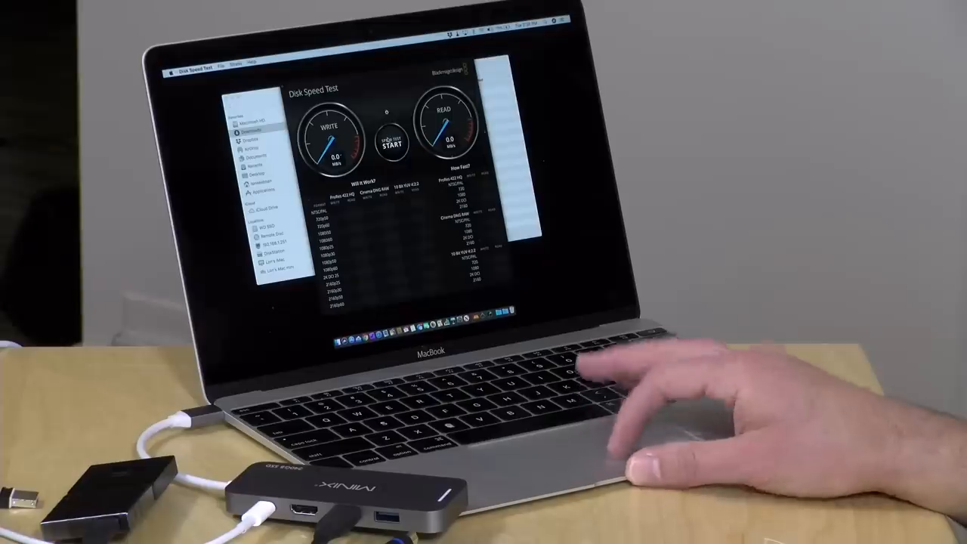
- Speed-test the hub-connected drive, getting roughly 145 MB/s write and 359 MB/s read
click(391, 143)
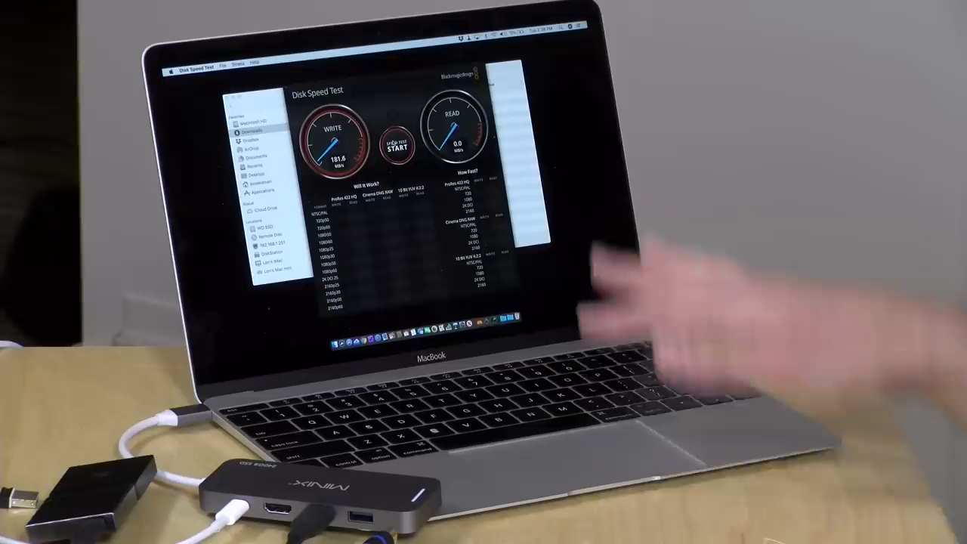
click(397, 147)
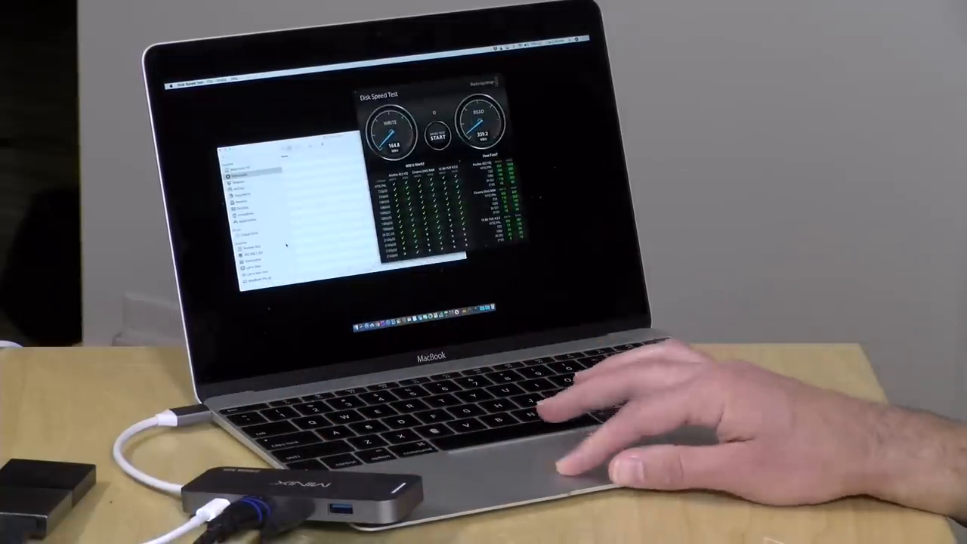
mouse_move(589, 257)
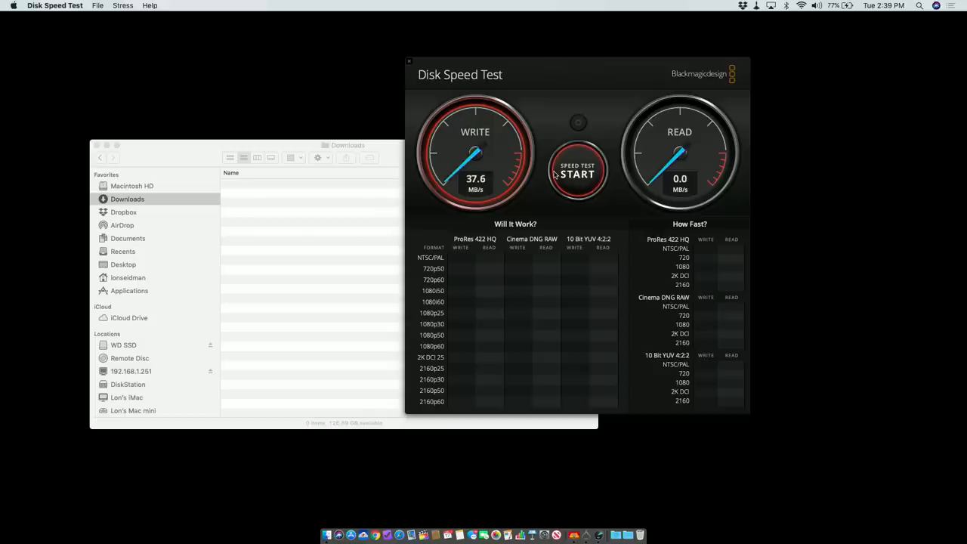
mouse_move(529, 196)
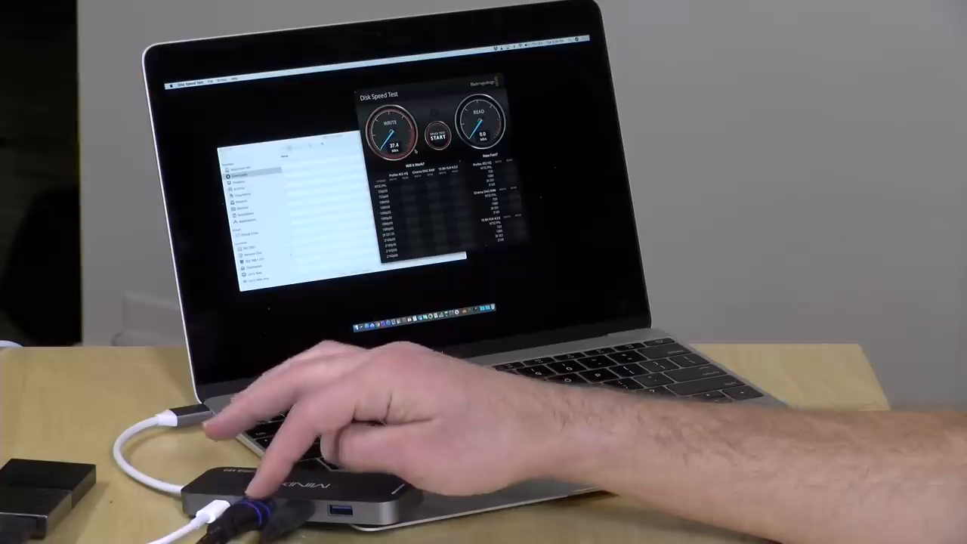
- Rerun the speed test with video connected, dropping to about 37.6 MB/s write, 38.4 MB/s read
click(436, 134)
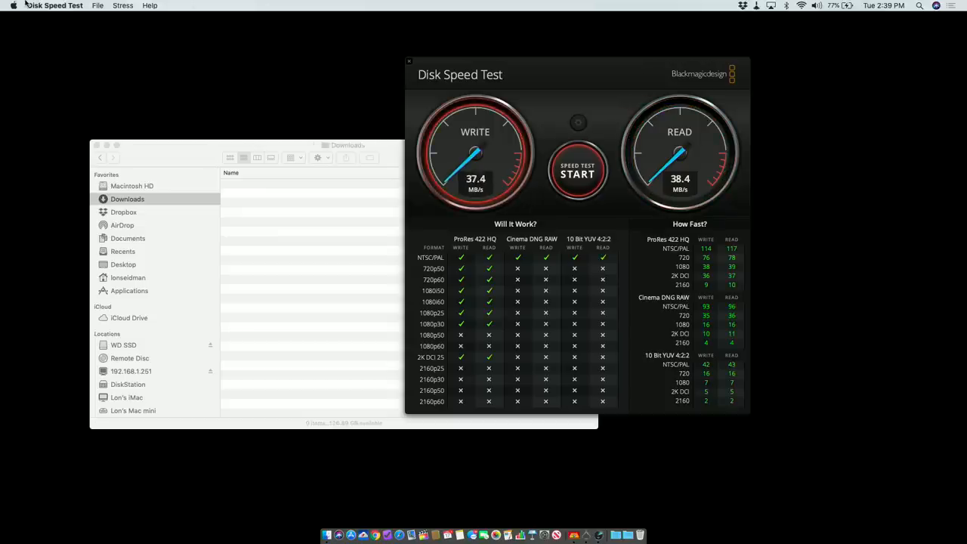
click(13, 5)
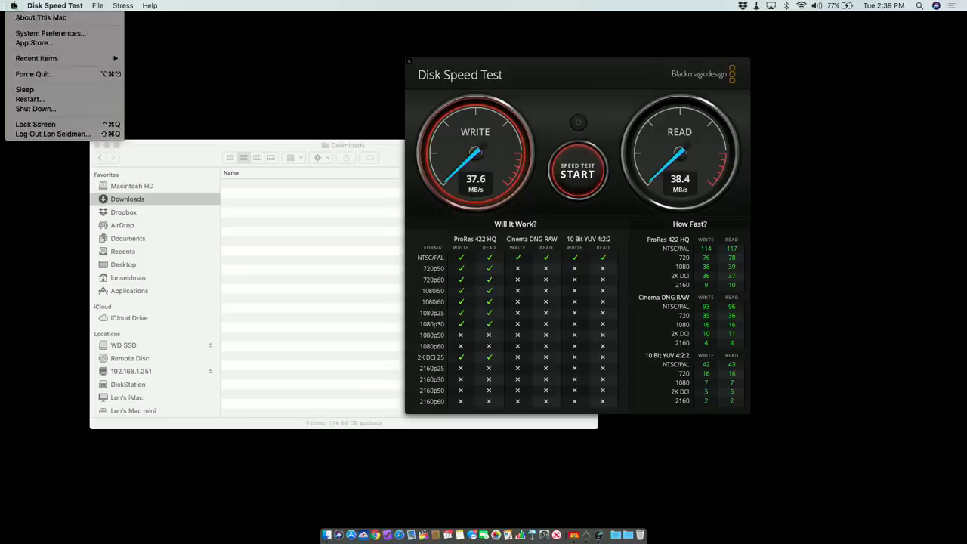
- Open System Report's USB tree and inspect My Passport 25F3, USB2.0 Hub and USB3.0 Hub
click(40, 18)
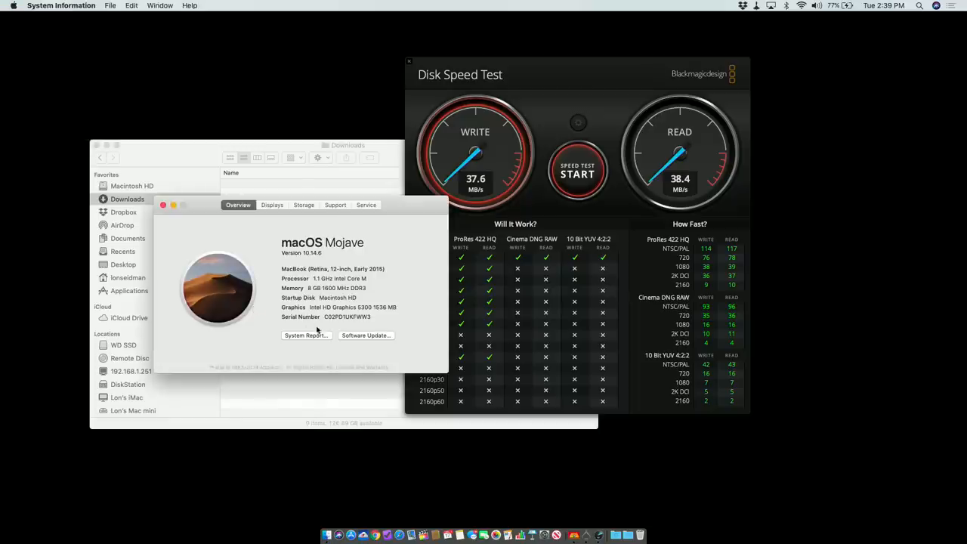
click(306, 335)
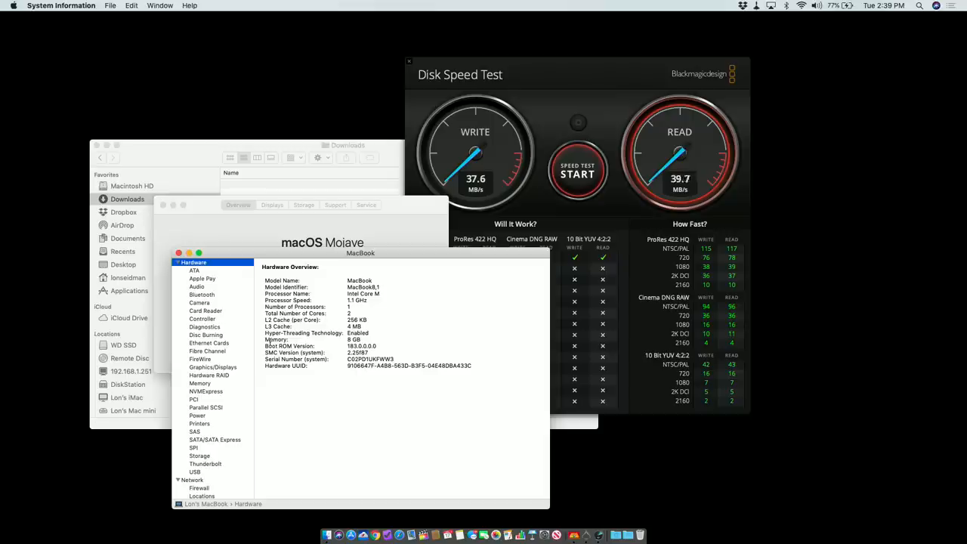
click(195, 472)
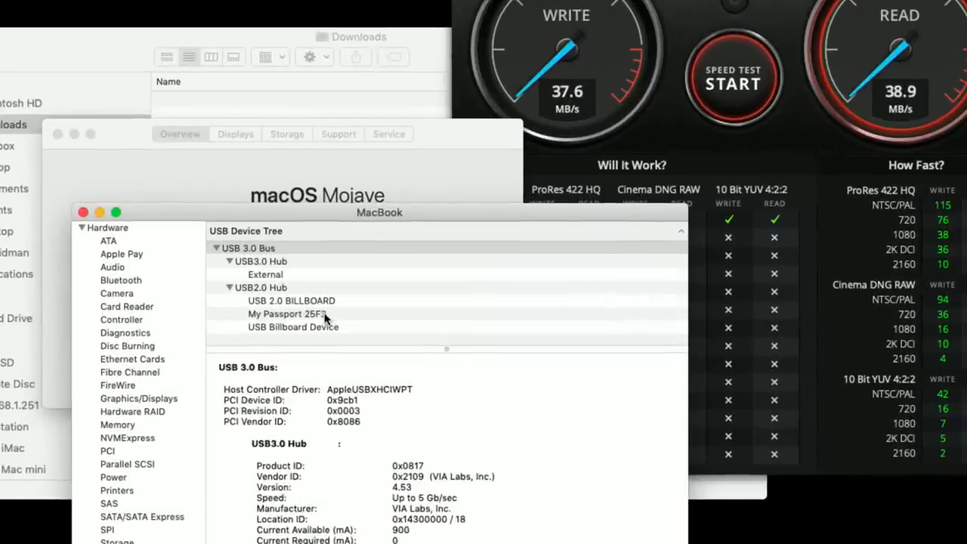
click(287, 313)
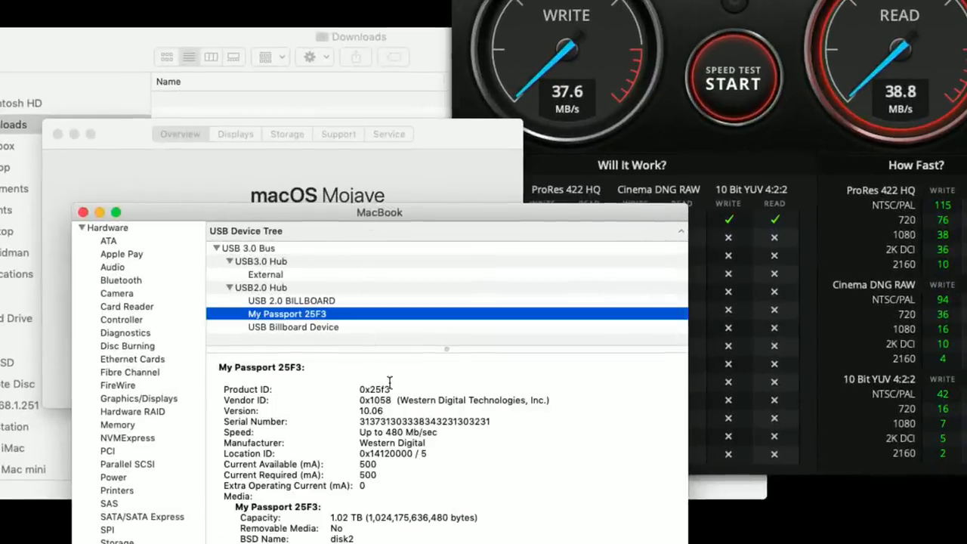
click(260, 287)
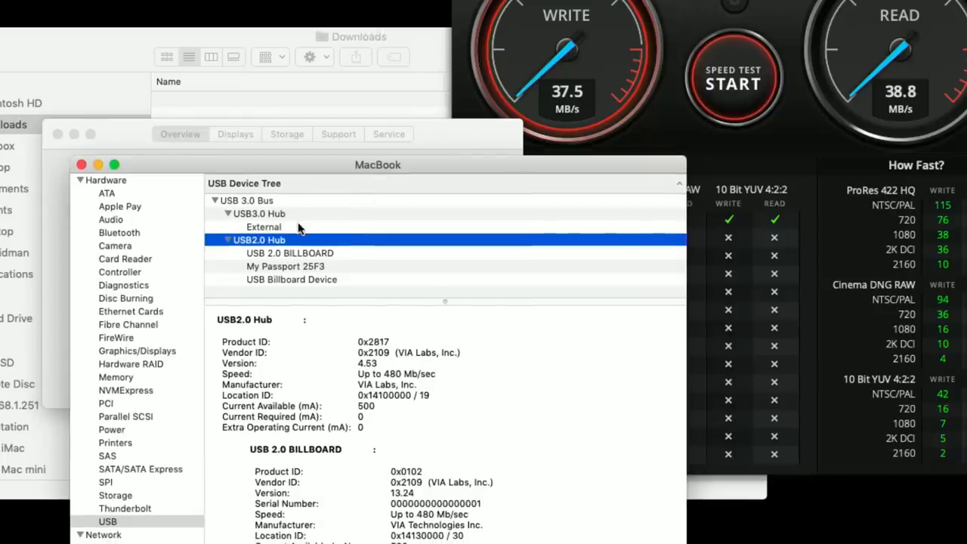
click(259, 213)
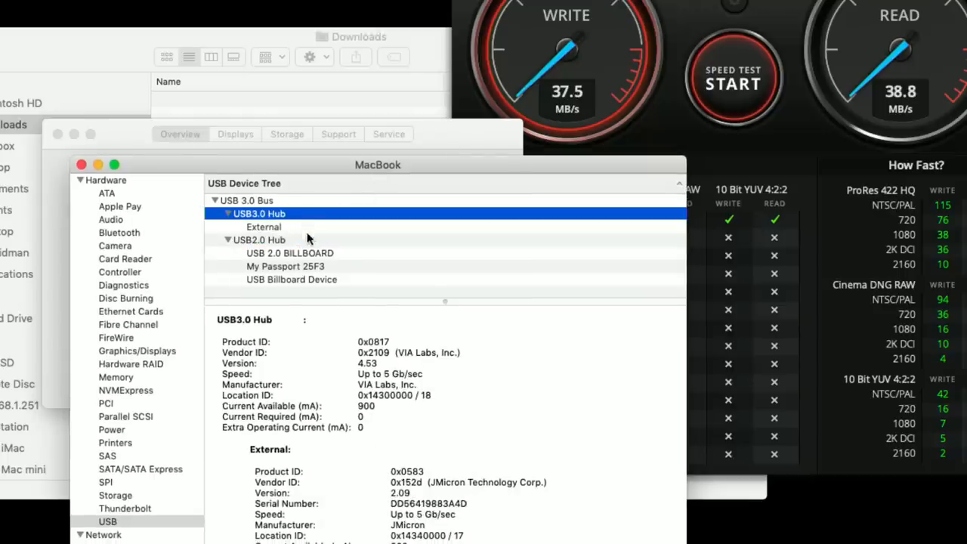
scroll(down, 3)
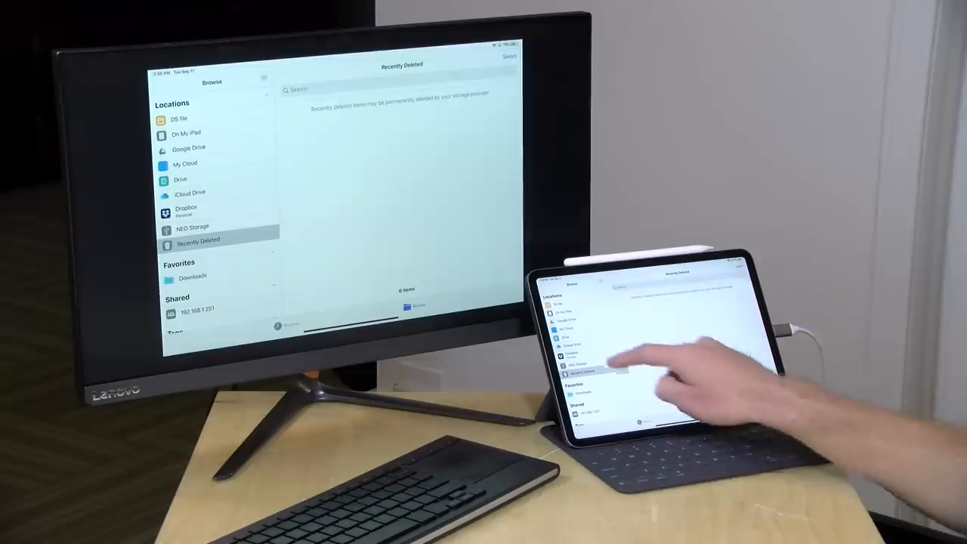
- Open NEO Storage under Locations in the Files sidebar
click(583, 365)
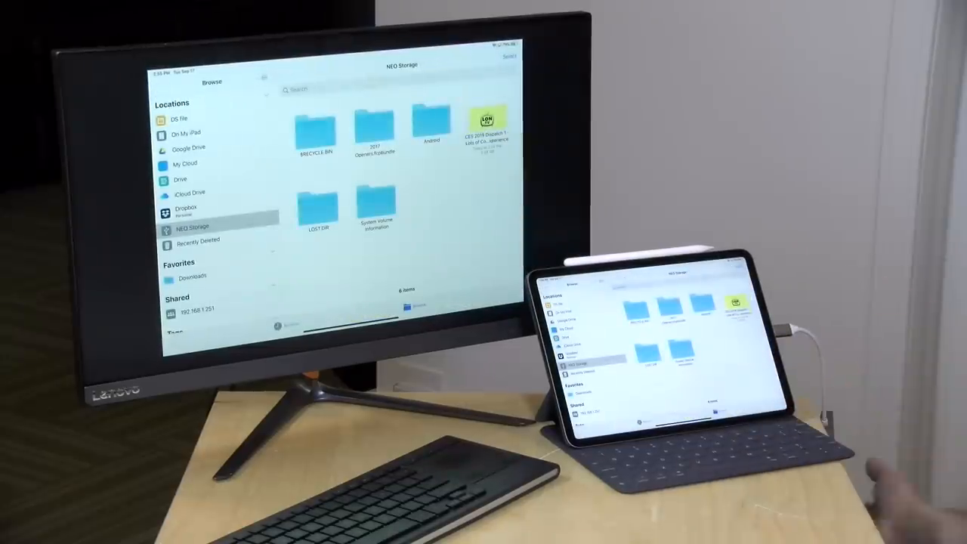
mouse_move(869, 265)
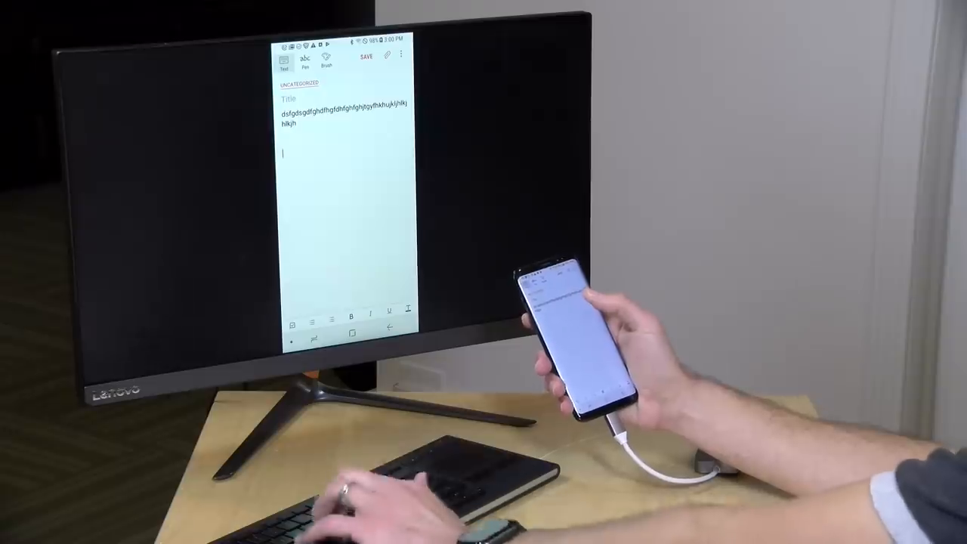
- Type the random string 'fghdgfhytfgdhftgrhtrydjtyrjtydjtytyghjtytyf' into the new note
text(fghdgfhytfgdhftgrhtrydjtyrjtydjtytyghjtytyf)
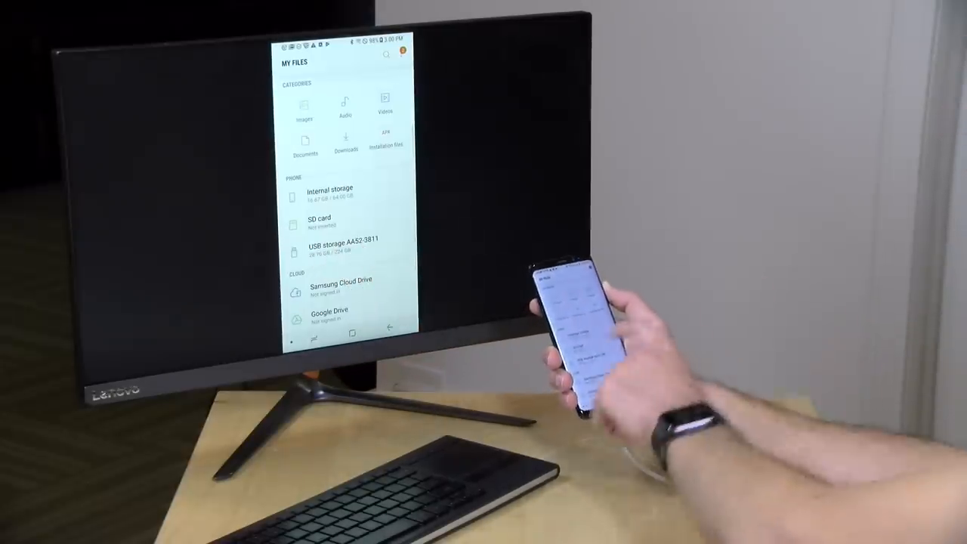
- Open USB storage AA52-3811 under Phone in My Files
click(340, 247)
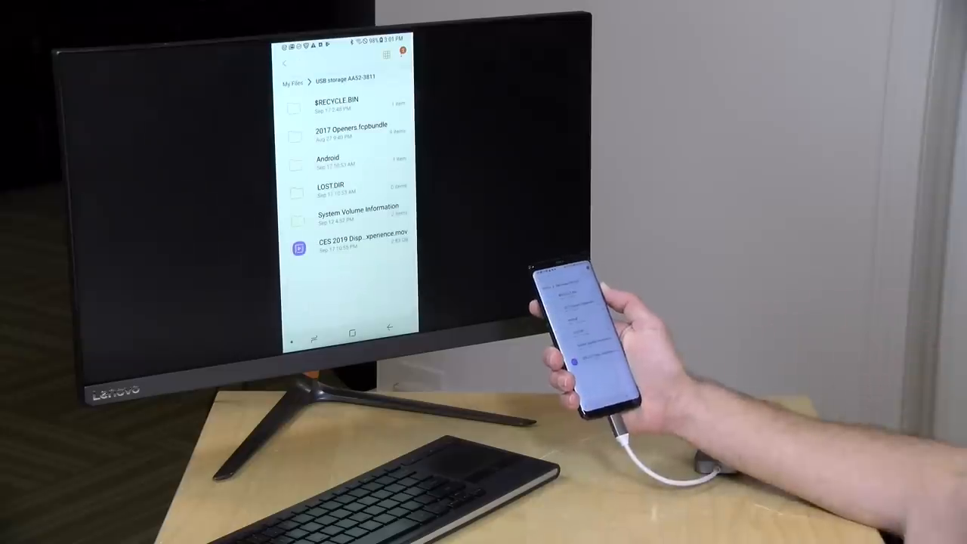